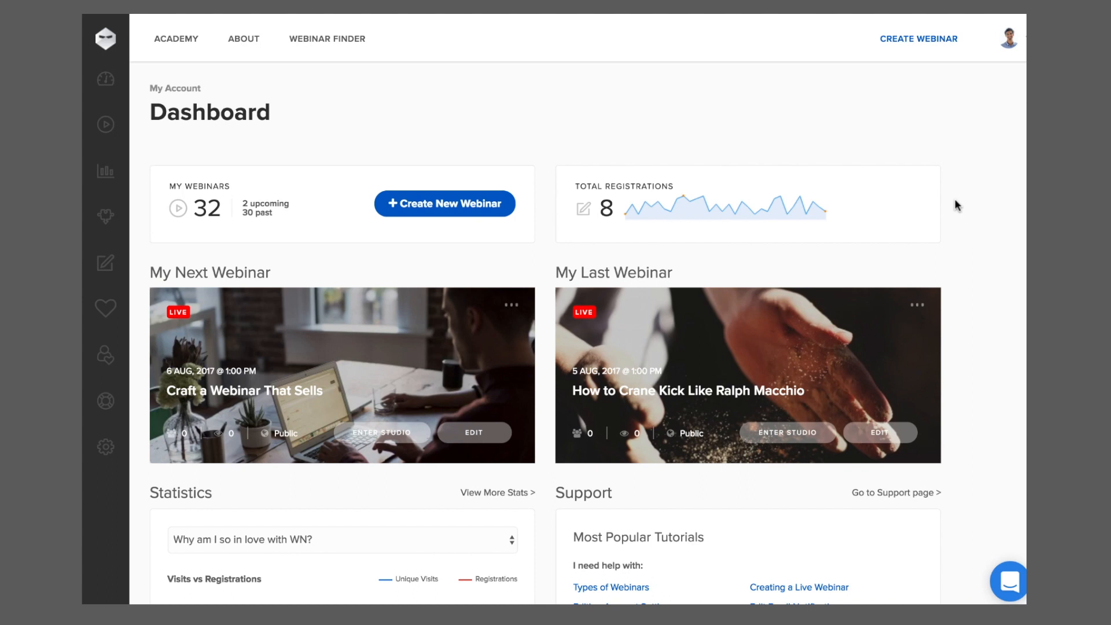
Step: Begin a new webinar from the dashboard and choose the Live webinar type
click(444, 204)
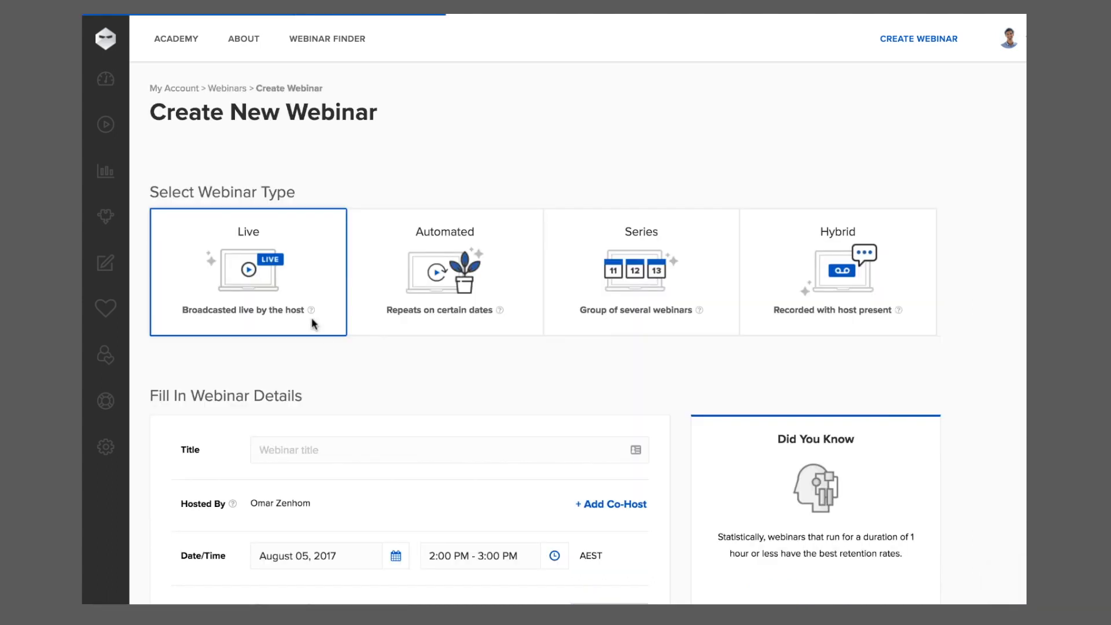
click(640, 271)
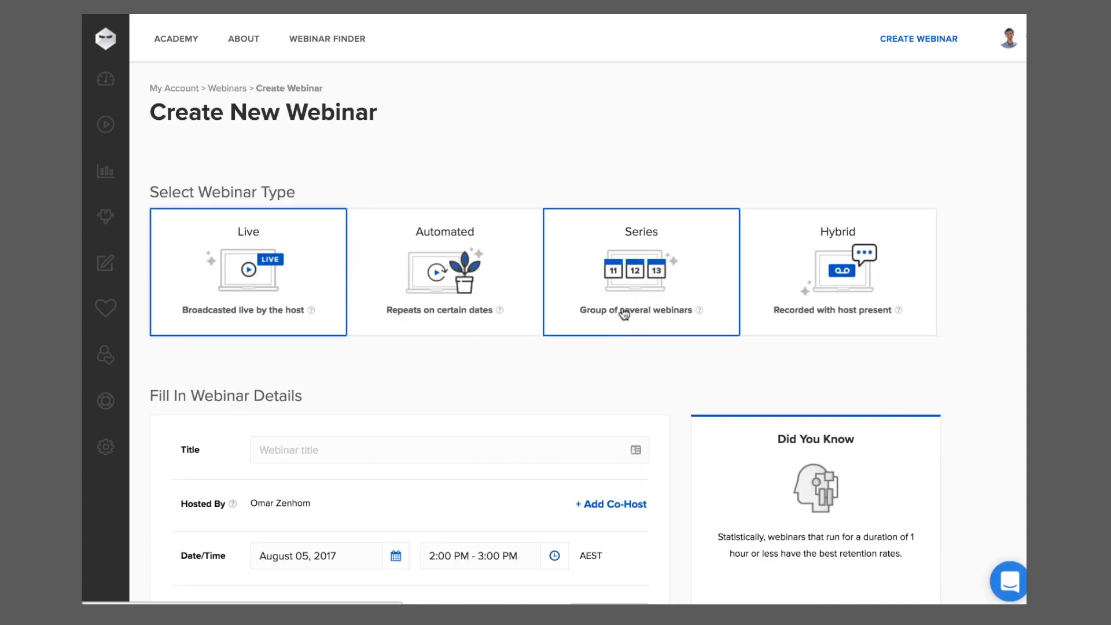
click(838, 271)
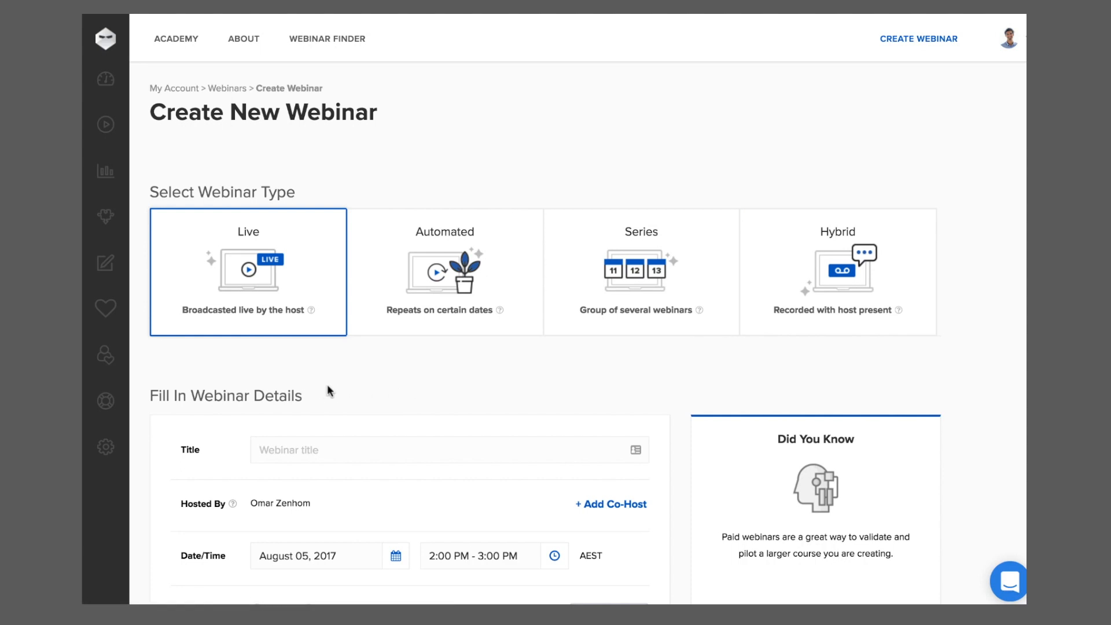
Step: Title the webinar 'Getting Started With Webinars'
scroll(down, 3)
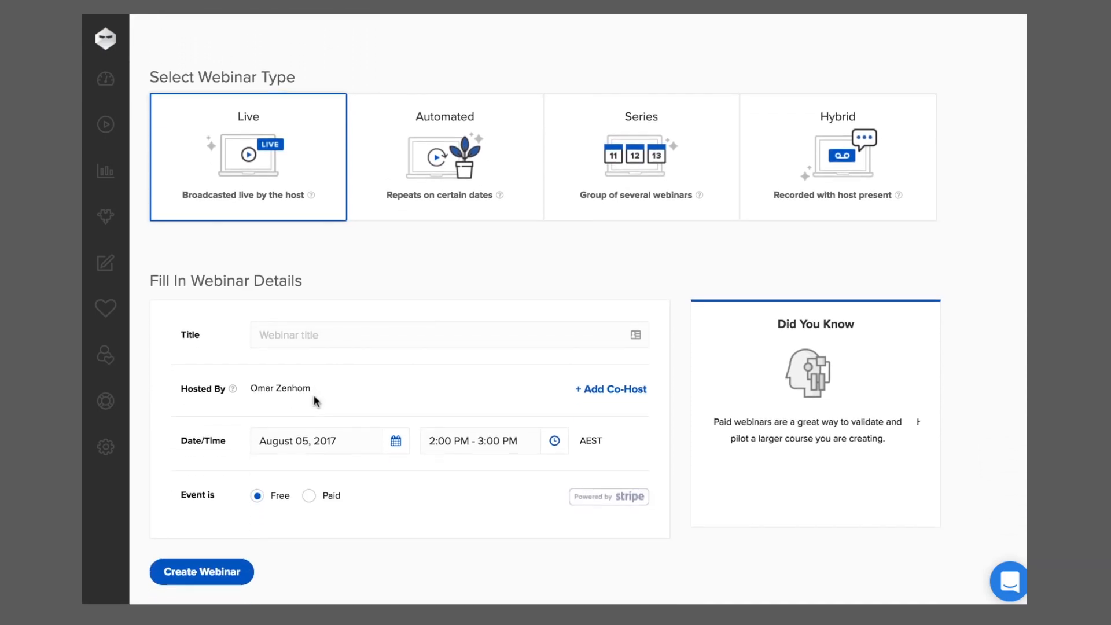
text(G)
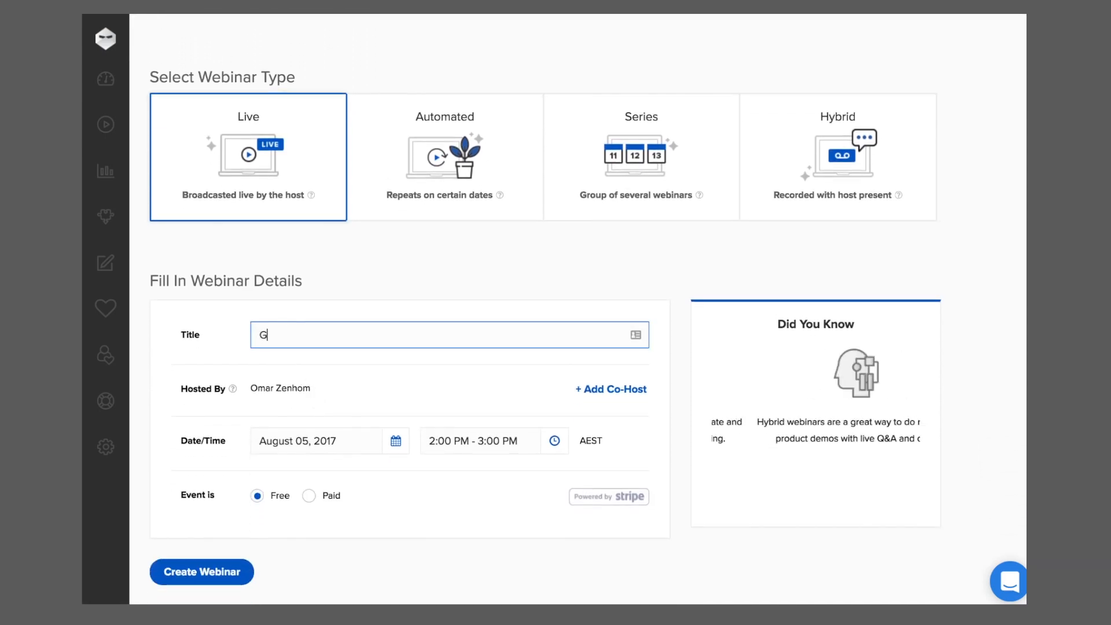
text(etting Started With Webinars)
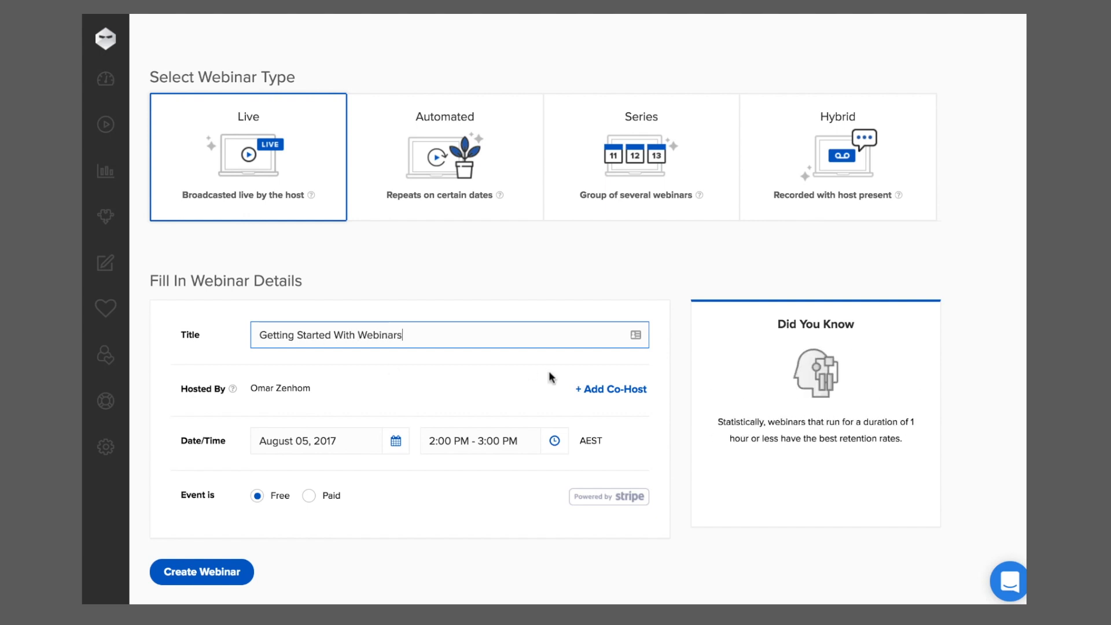
click(609, 389)
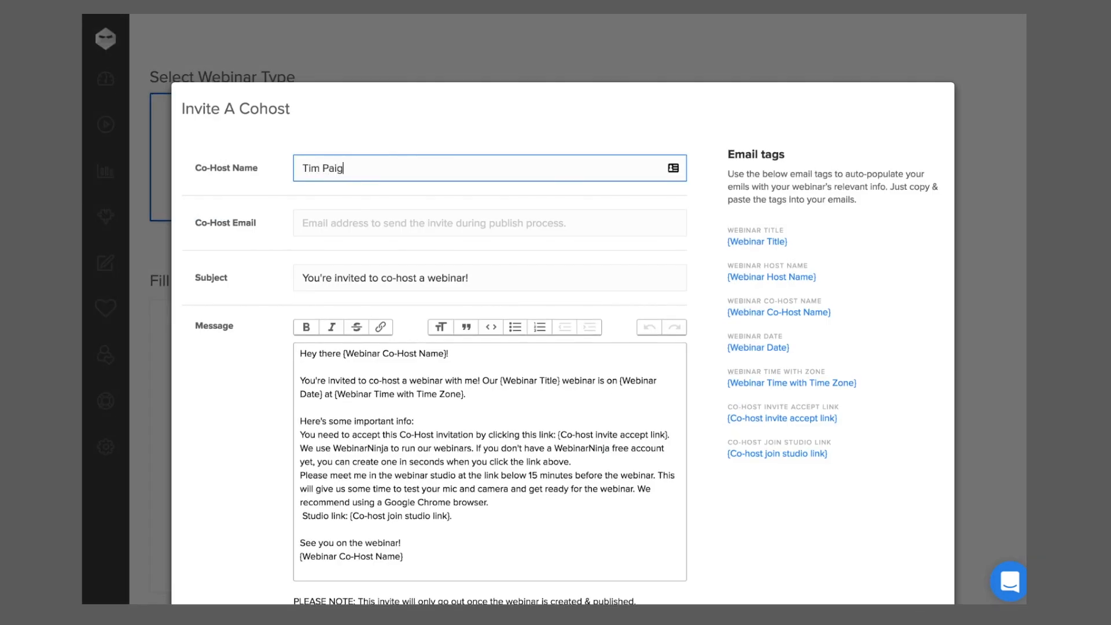
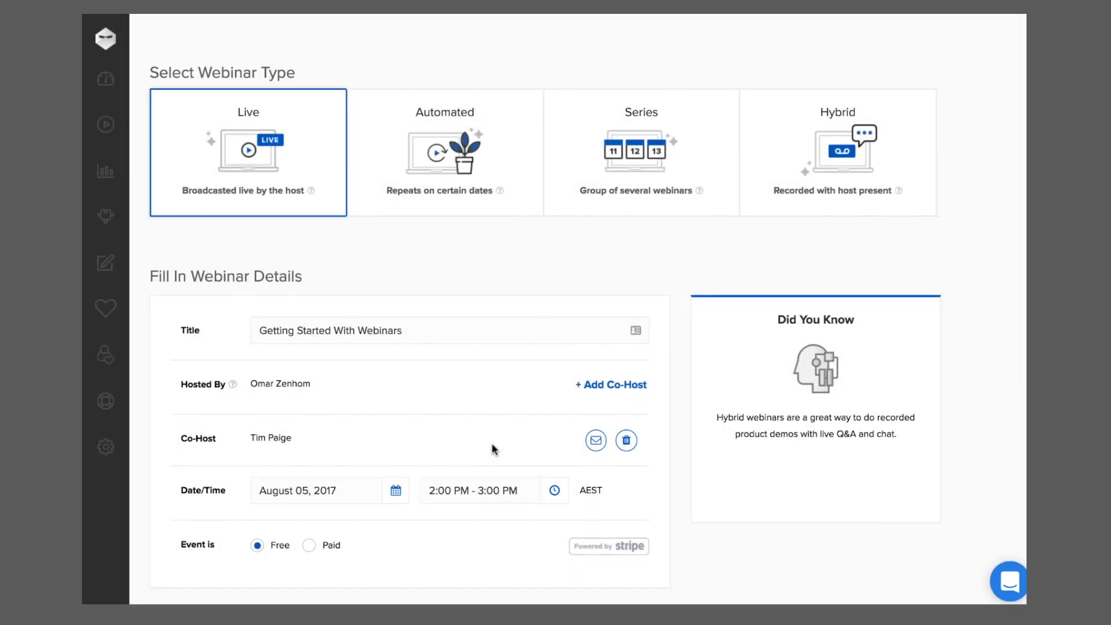
click(396, 491)
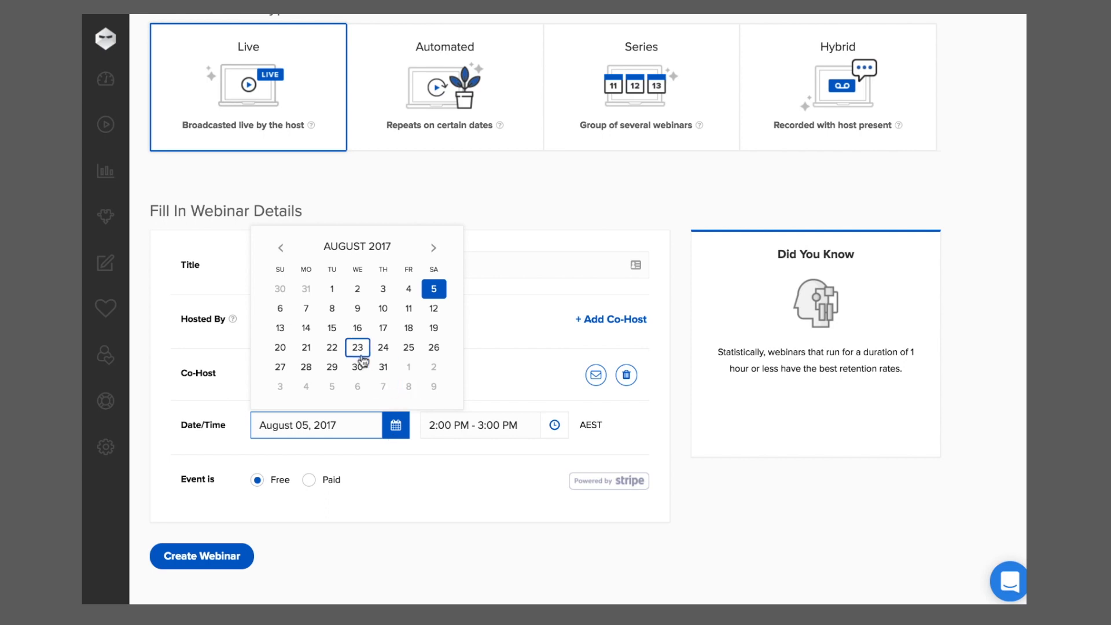
Step: Schedule the webinar for August 23, 2017 at 3:00–4:00 PM and create it
click(358, 347)
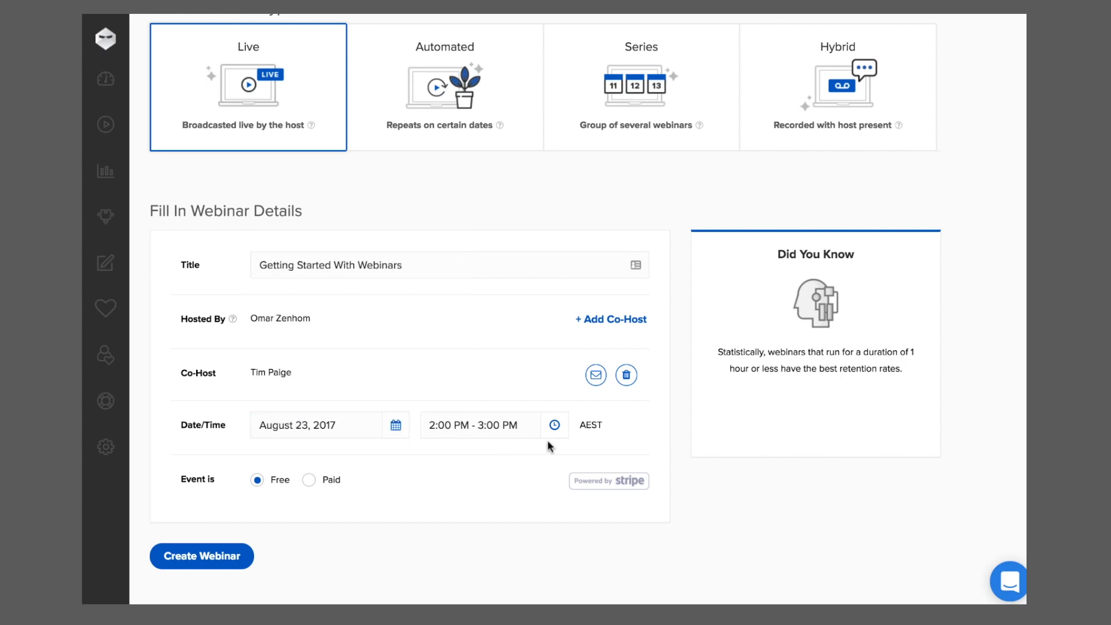
click(480, 424)
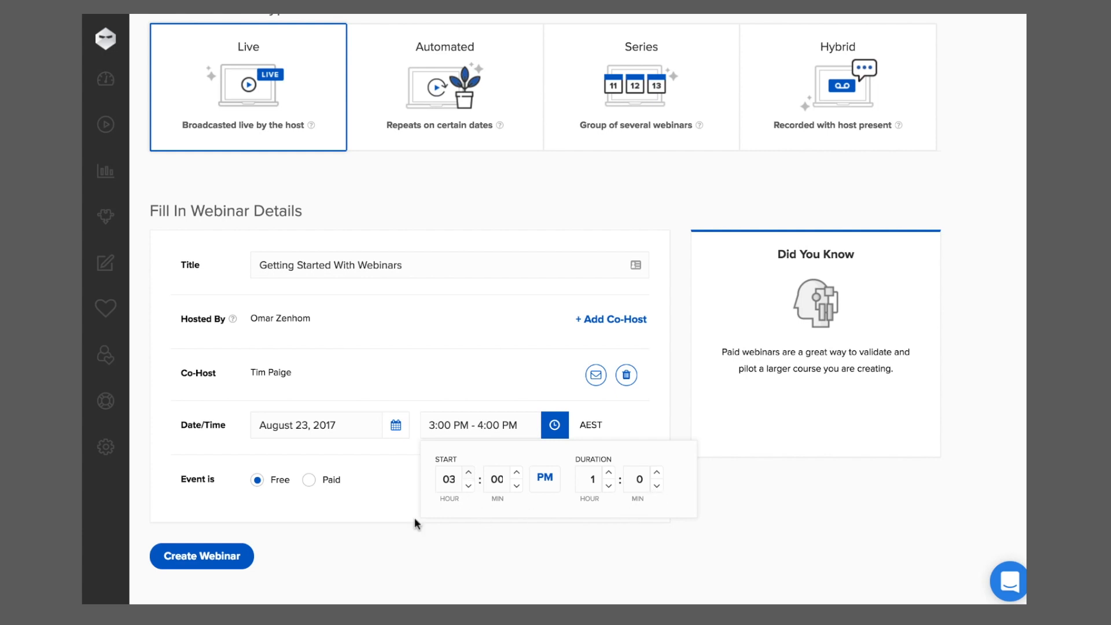
click(555, 424)
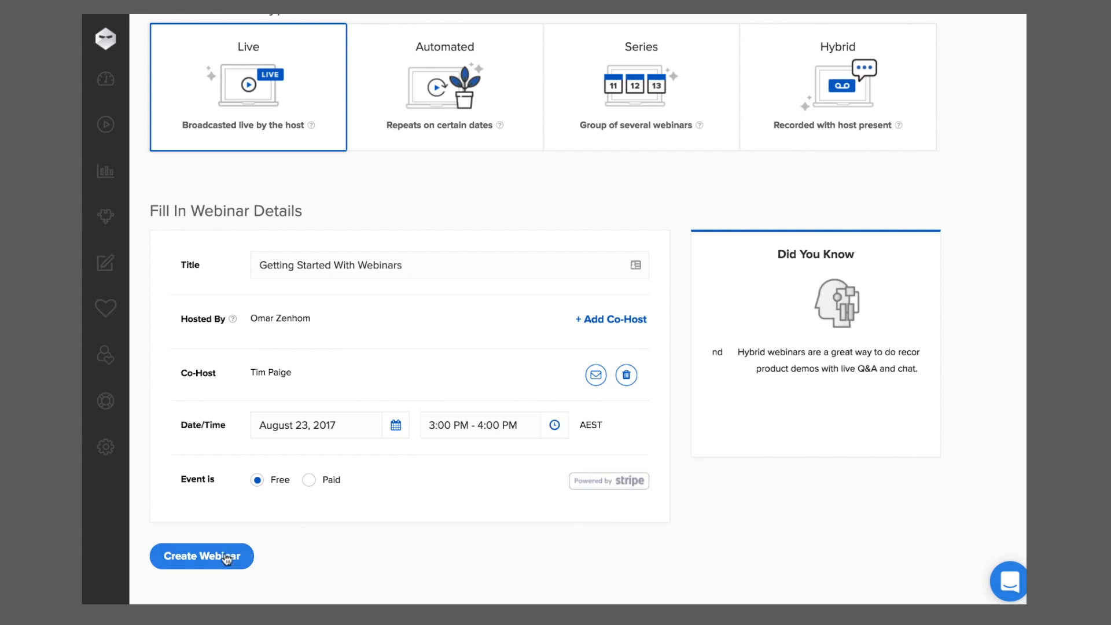
click(202, 555)
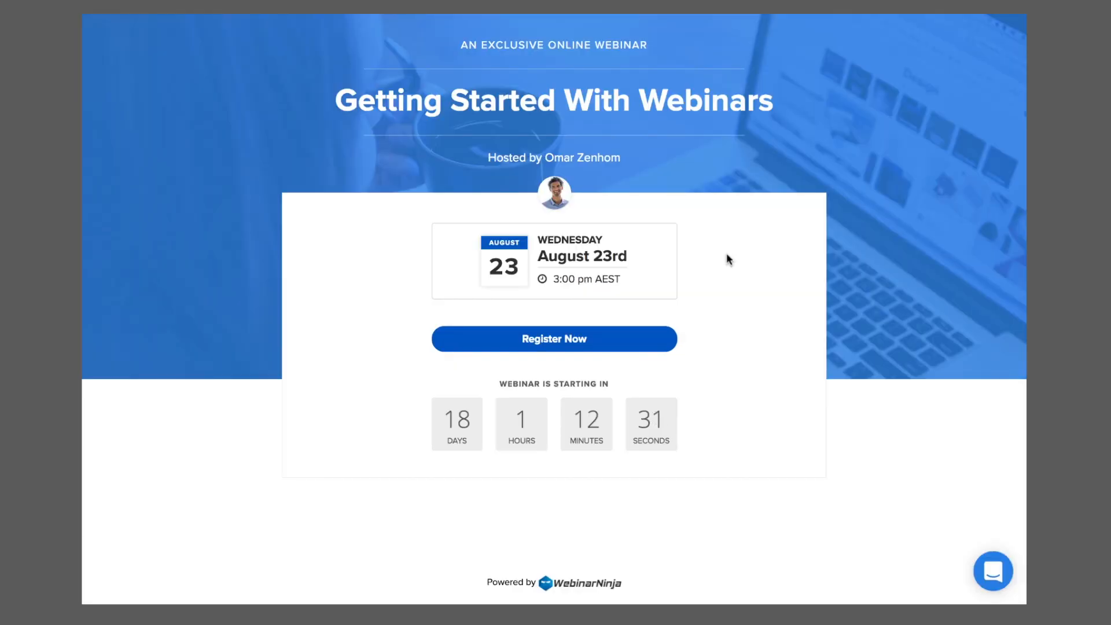
Step: Continue from the registration page to Email Notifications and expand a reminder email
click(554, 338)
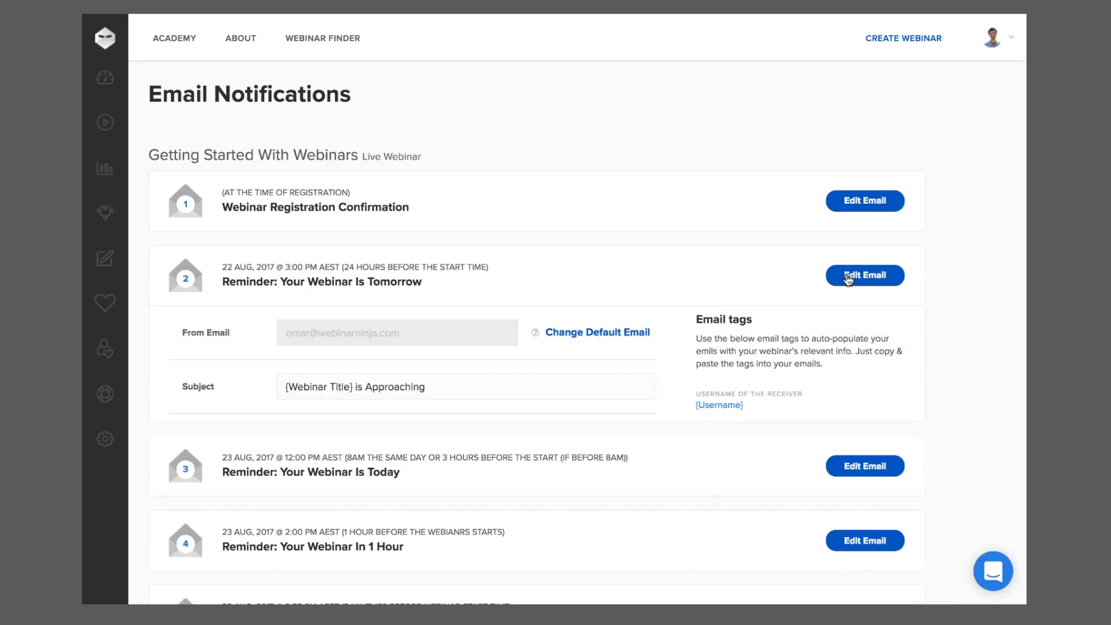
click(863, 276)
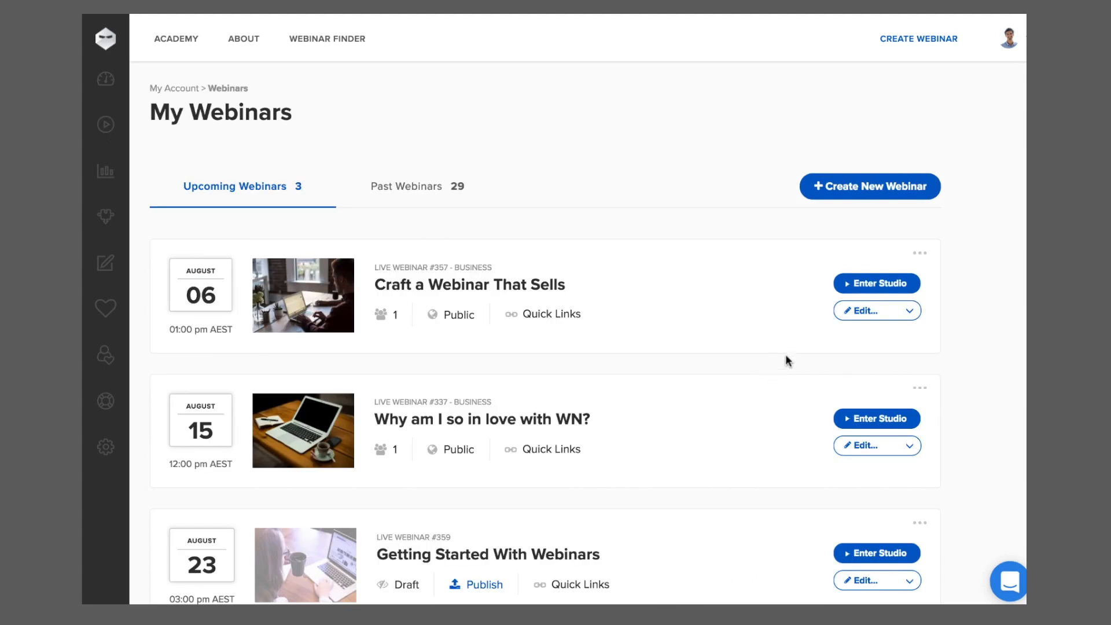
Step: Show Upcoming Webinars with the August 23 draft 'Getting Started With Webinars' listed
click(876, 310)
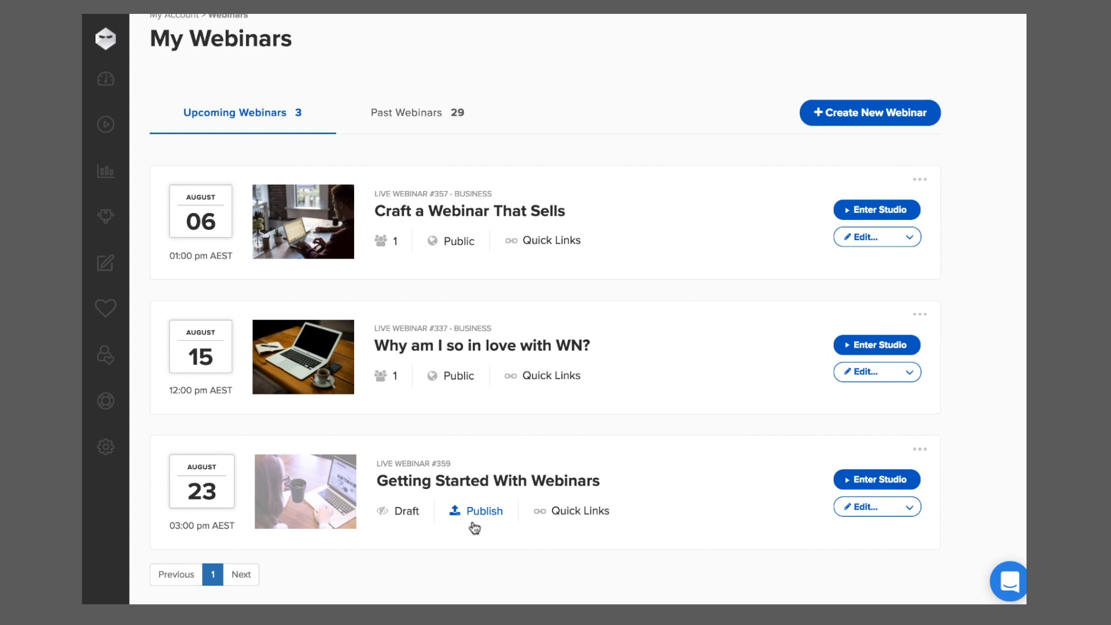
mouse_move(877, 479)
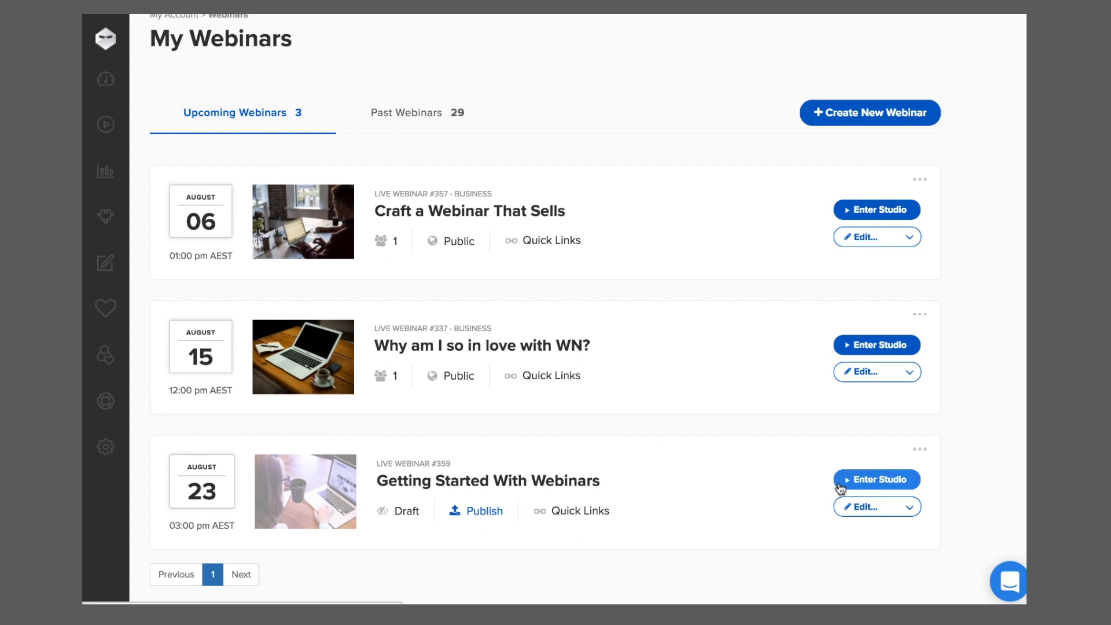
Step: Enter the studio for Getting Started With Webinars and load the 'Webinars That Convert' slides
click(876, 479)
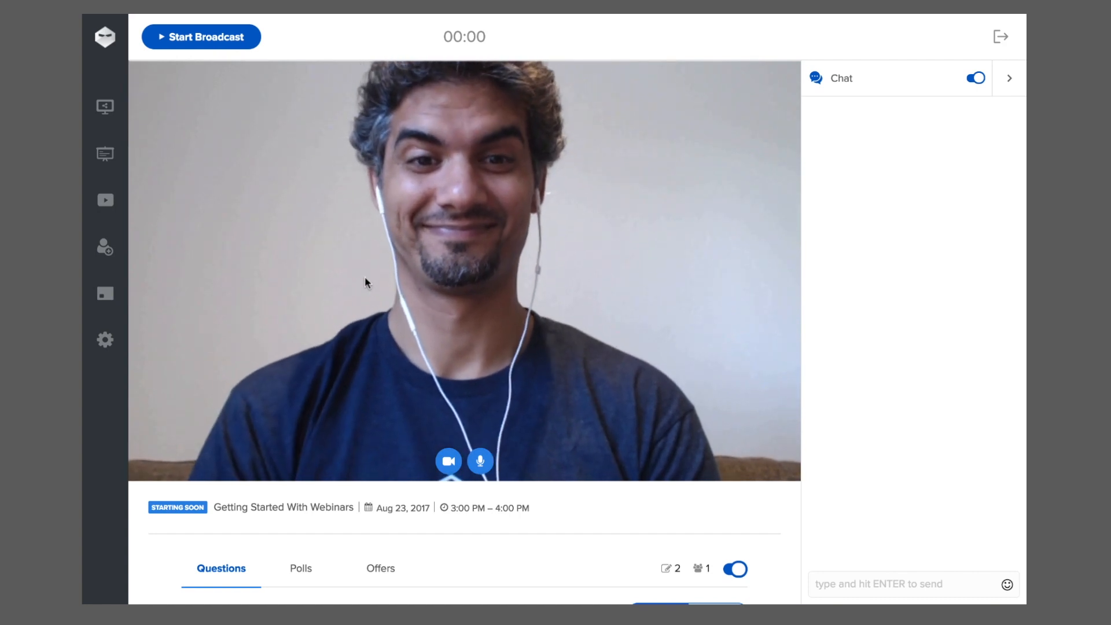
mouse_move(106, 154)
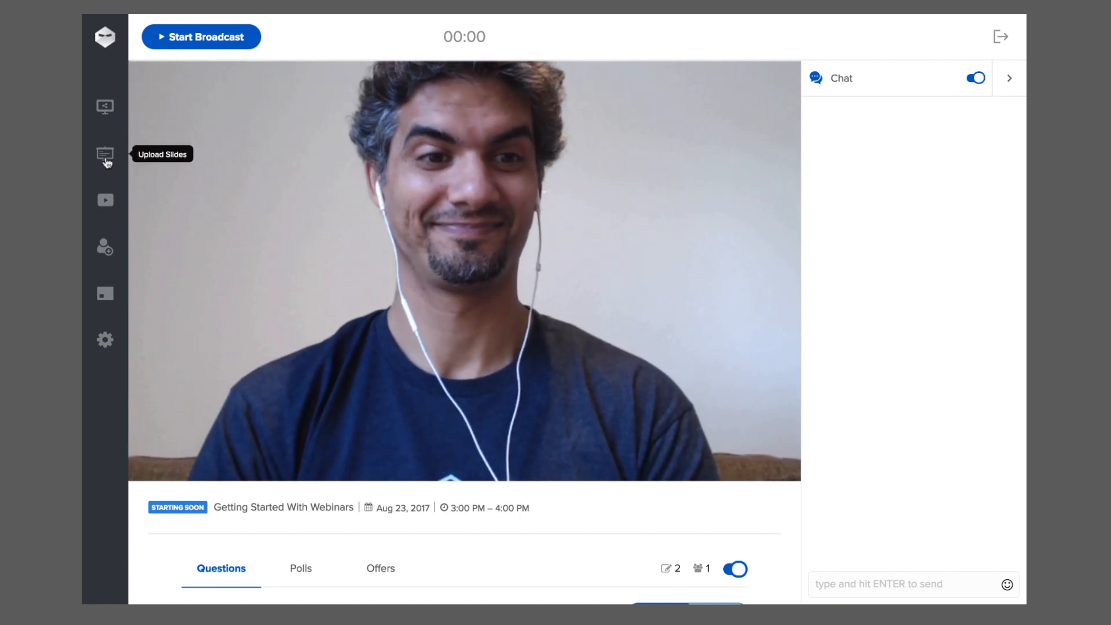
click(105, 154)
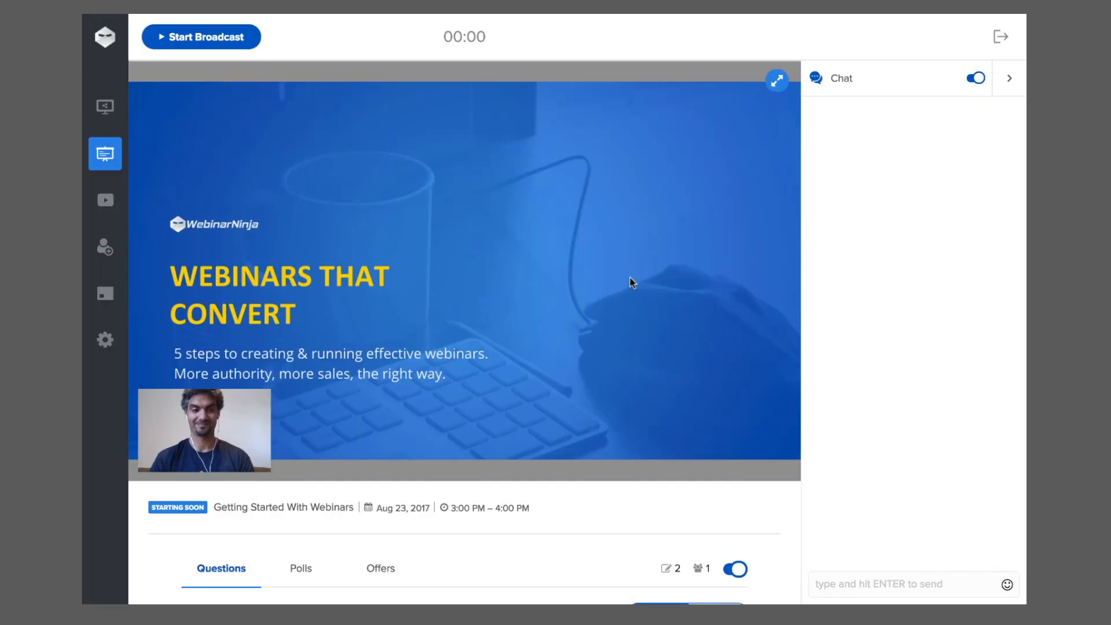
mouse_move(507, 296)
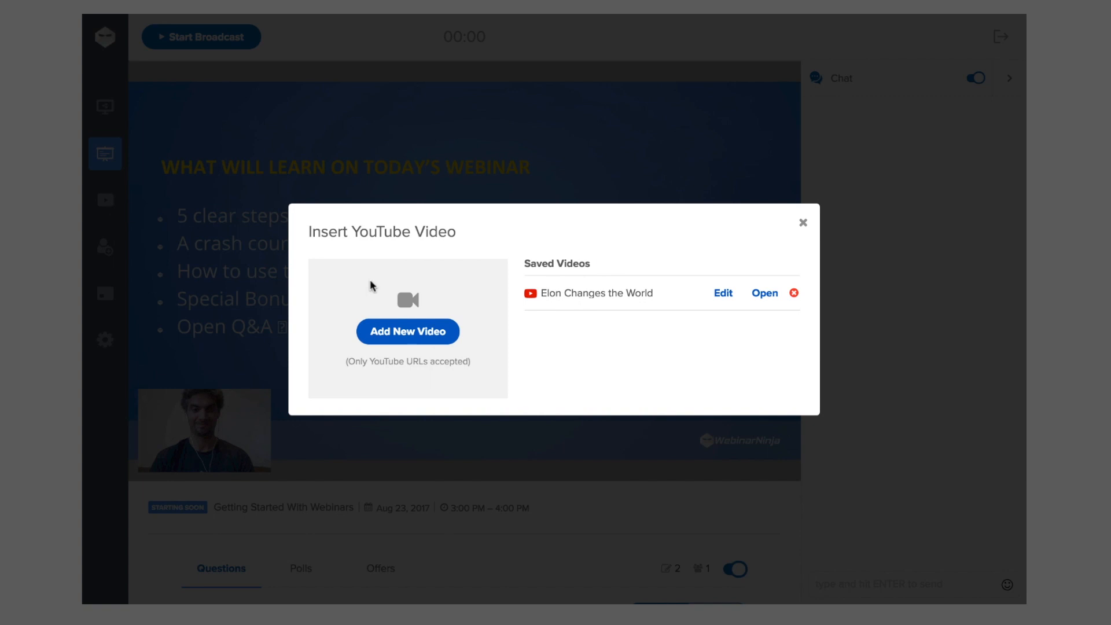
mouse_move(768, 261)
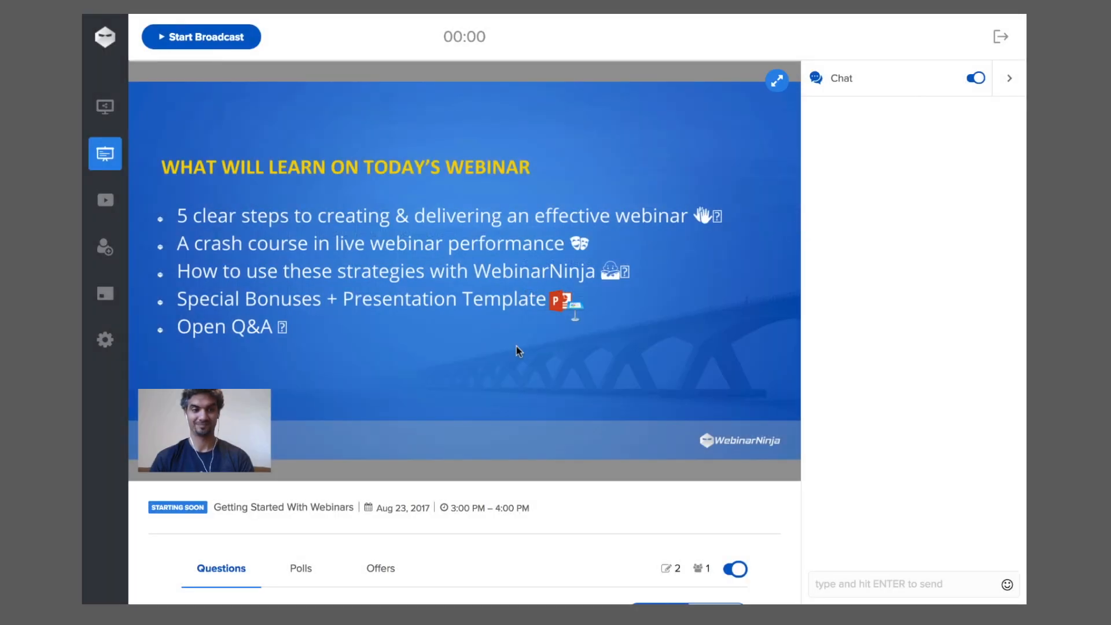
mouse_move(106, 294)
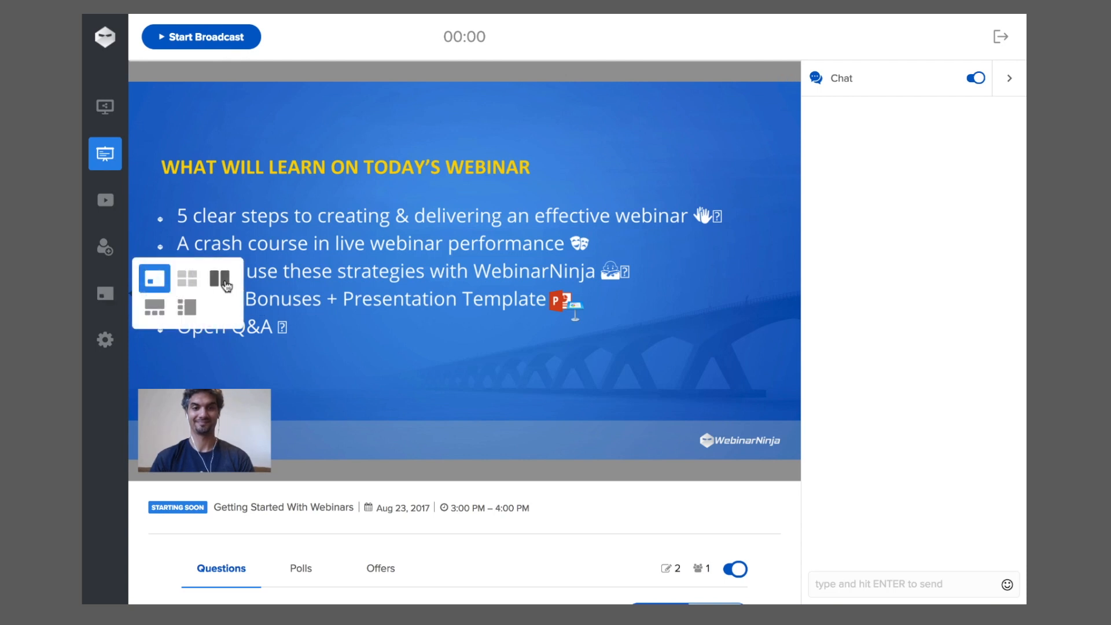
Step: Try side-by-side and webcam-large layouts, then enlarge the slide to fill the stage
click(219, 277)
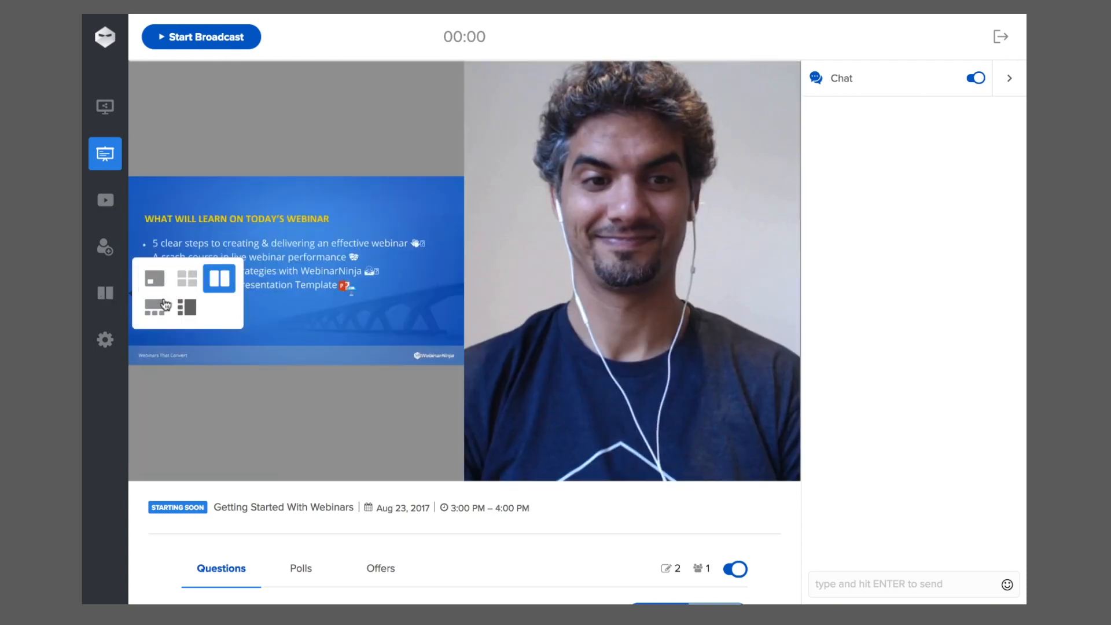
click(154, 308)
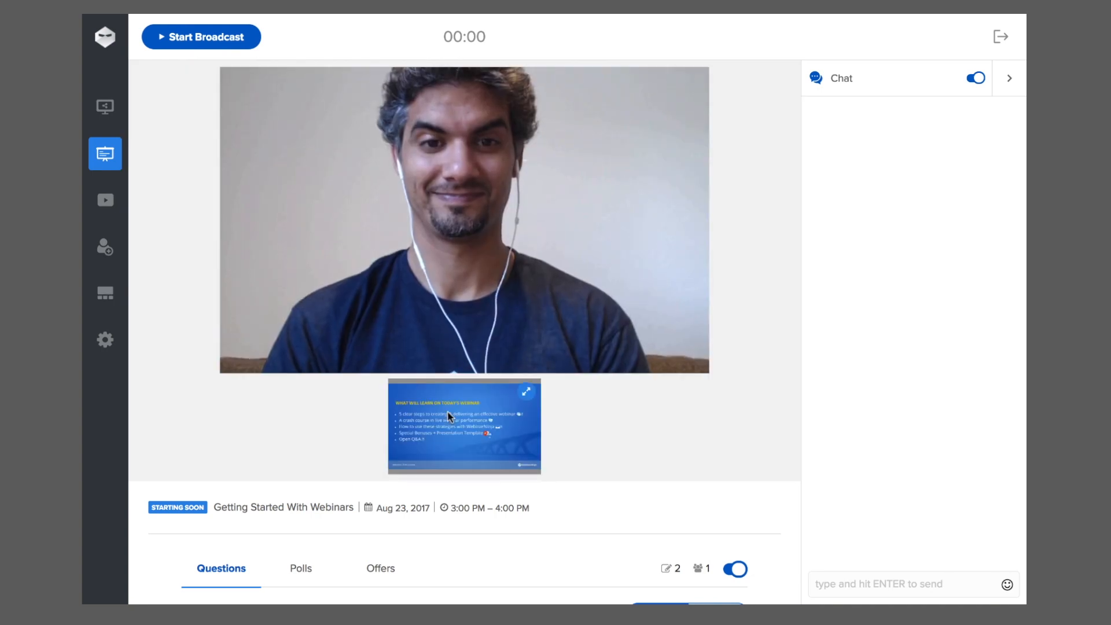
click(526, 392)
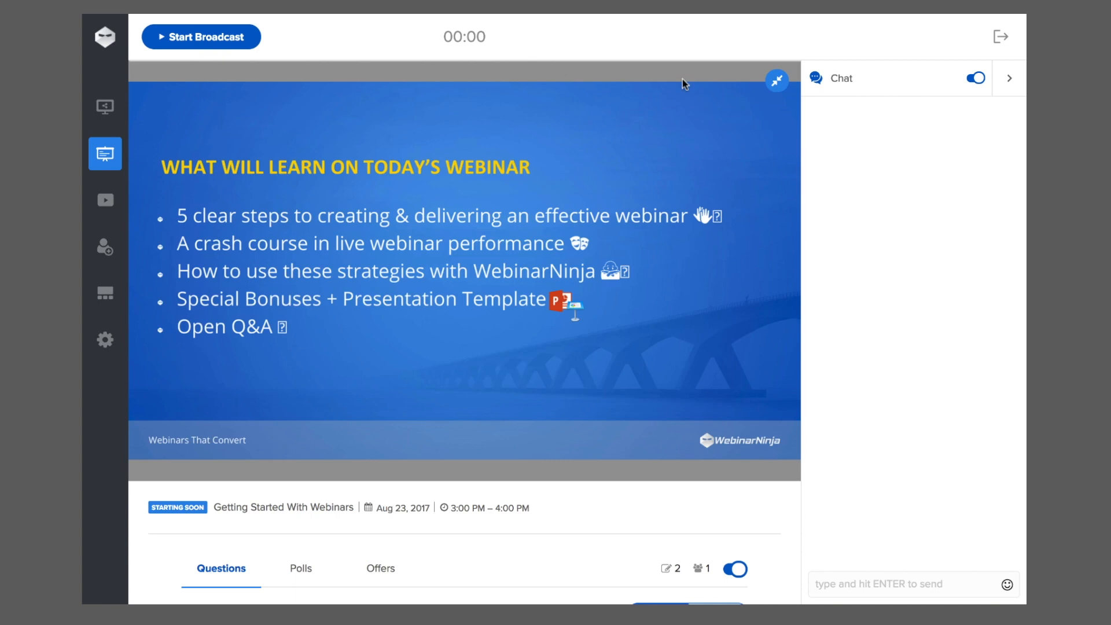
mouse_move(652, 332)
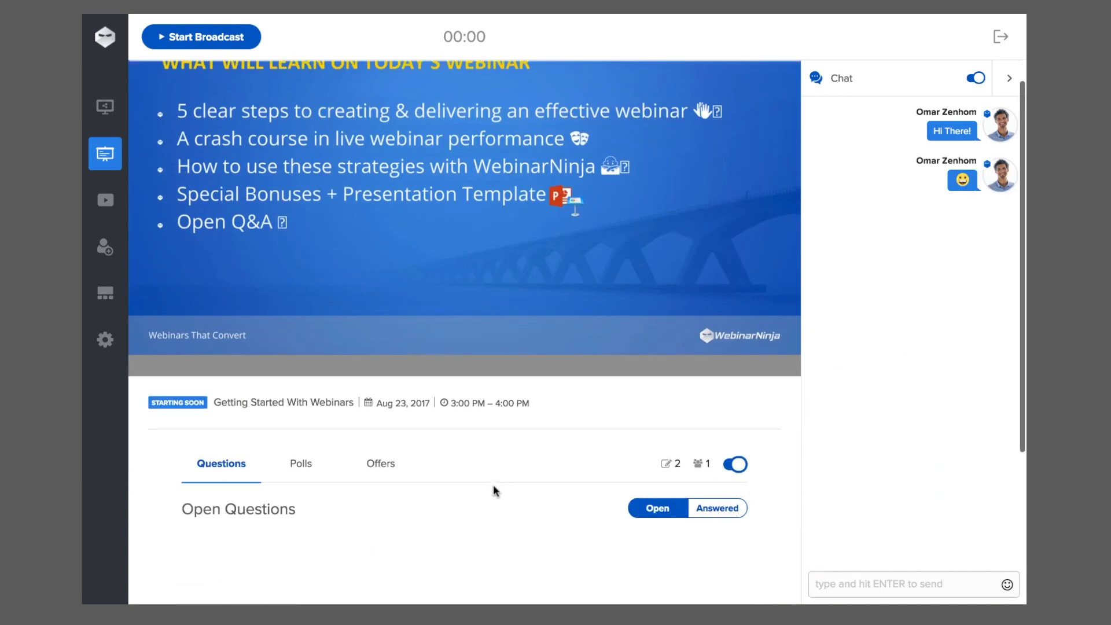
Step: Review the empty Polls panel below the stage, then bring up the empty Offers panel
scroll(down, 3)
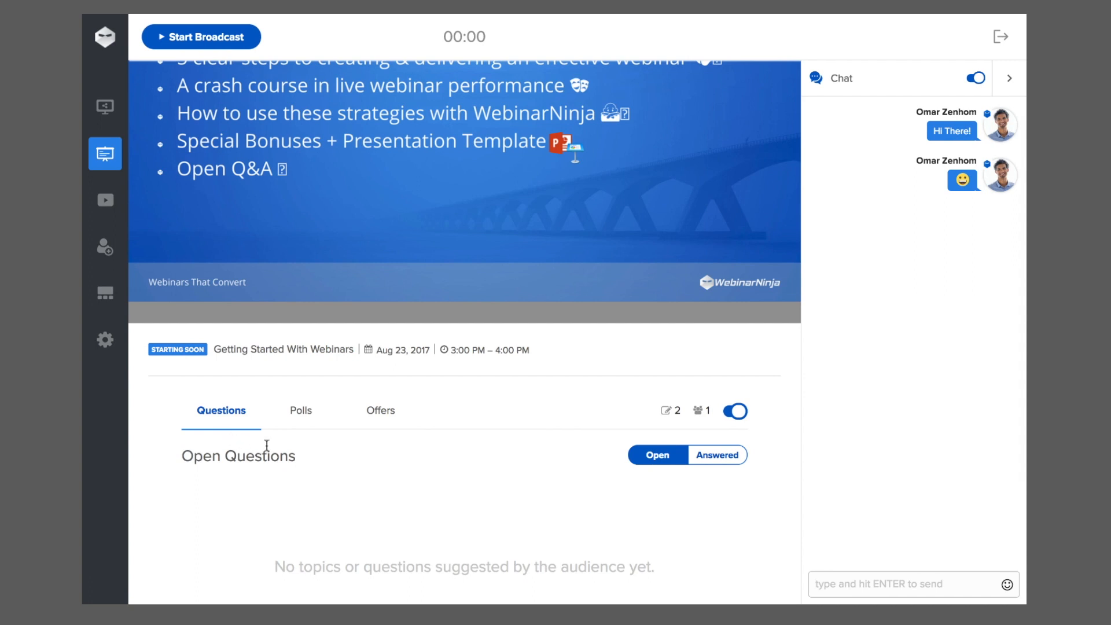
click(300, 409)
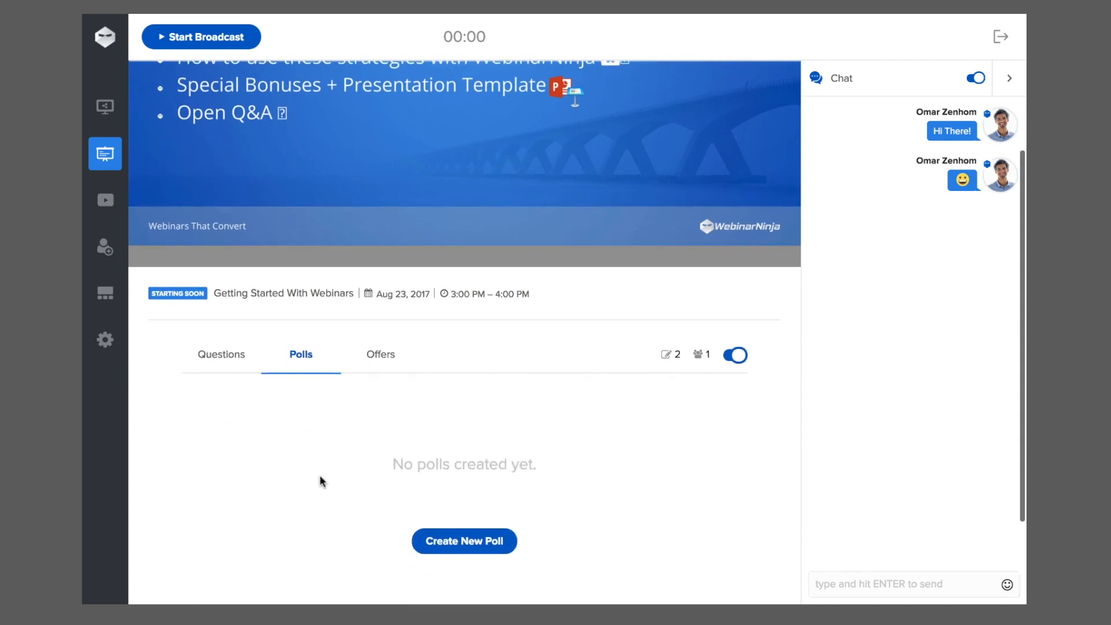
click(464, 540)
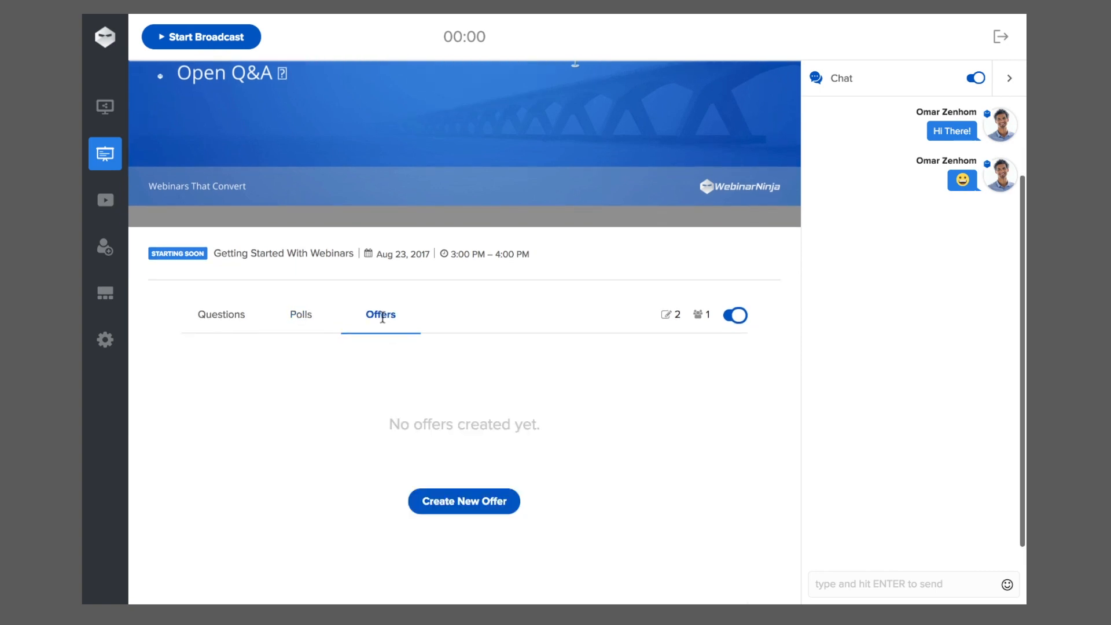
Step: Create a new offer using the text-and-button template, titled 'New Offer'
click(463, 501)
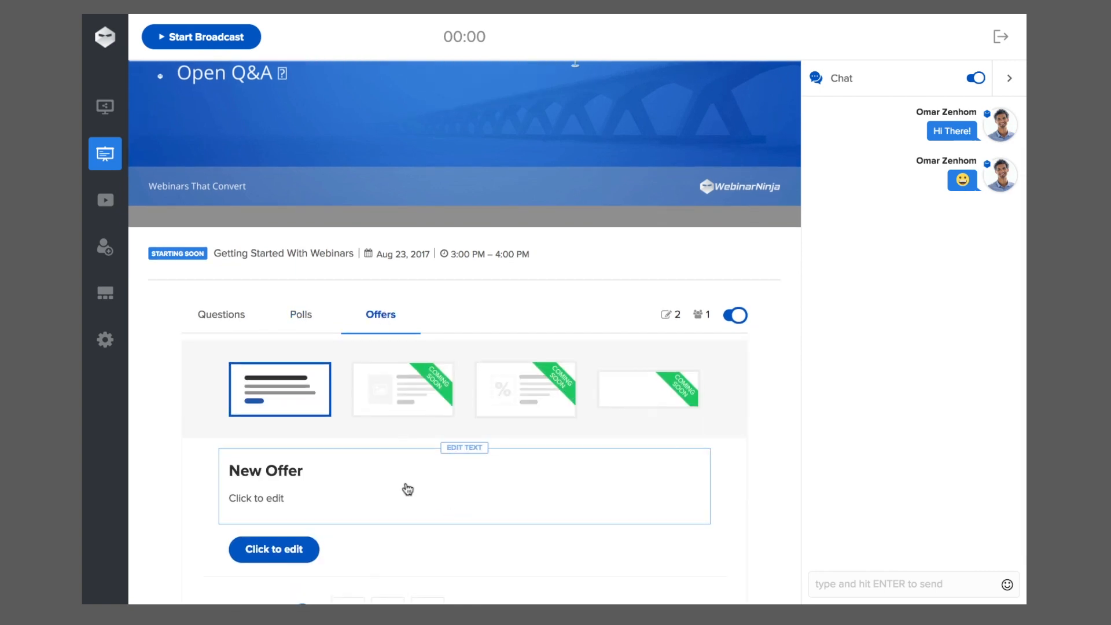
scroll(down, 3)
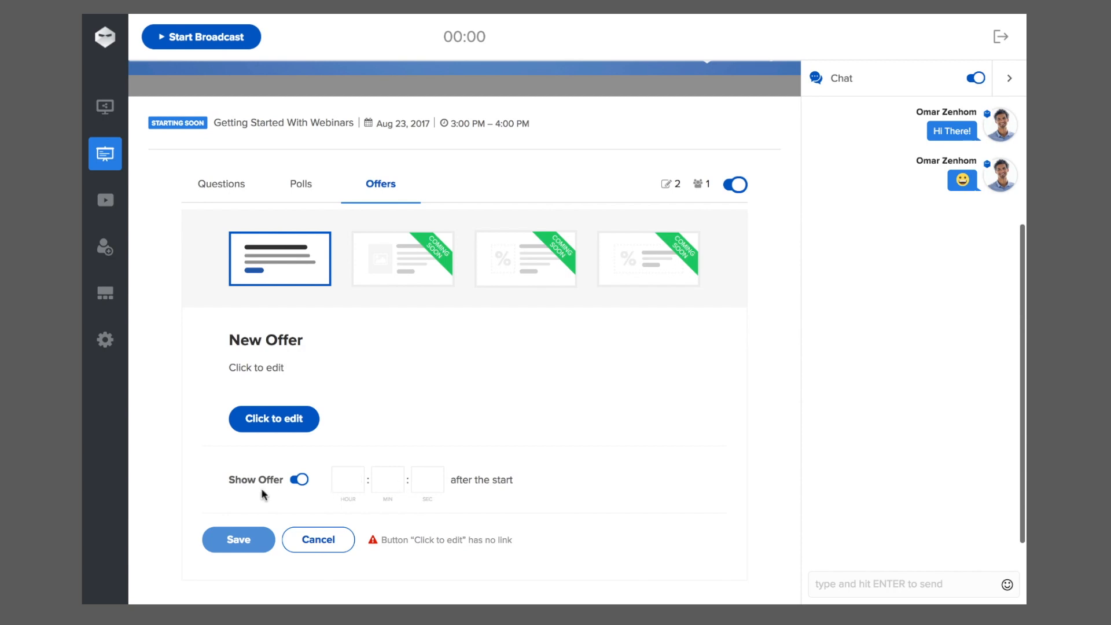